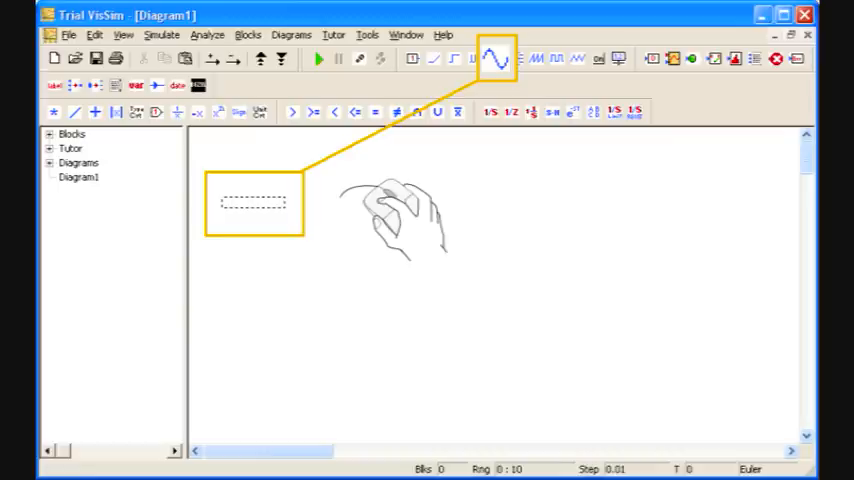
Step: Place a sine wave generator block as the model's first block
click(255, 191)
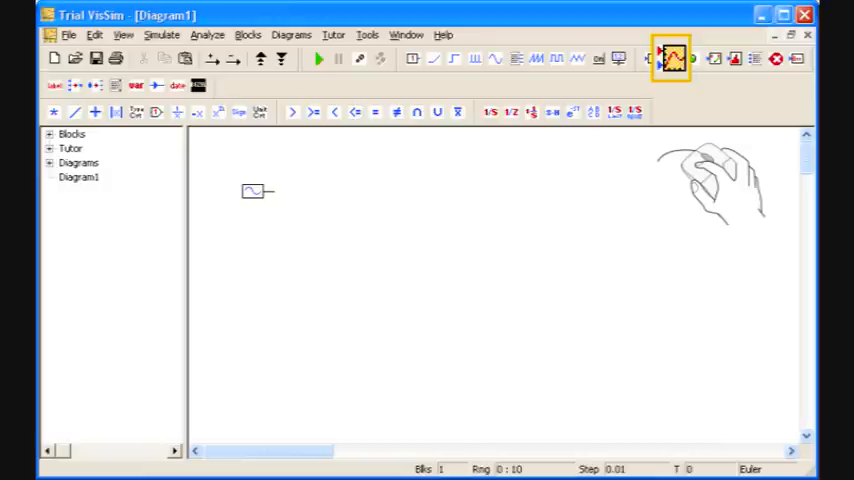
Step: Place a plot block and wire the sine output into its first input
click(672, 58)
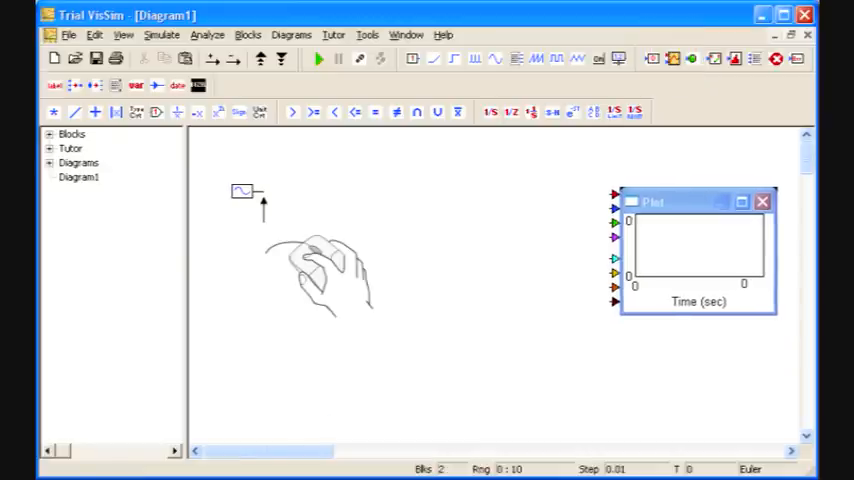
drag(255, 192, 485, 200)
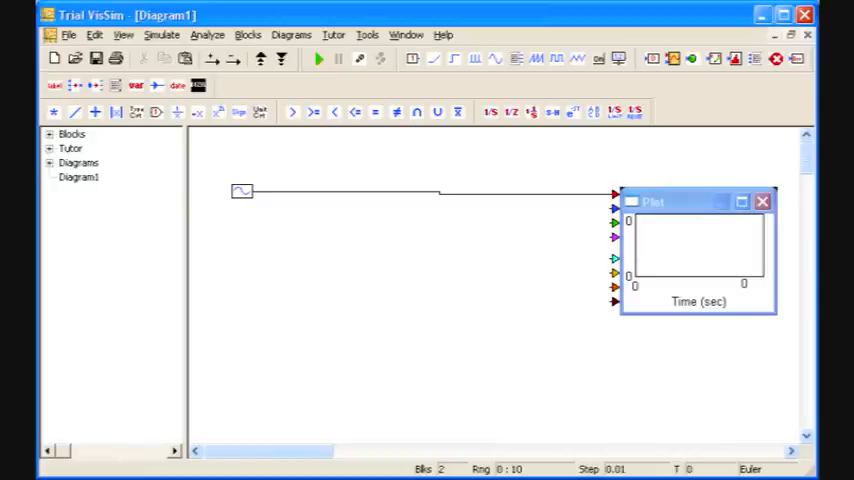
Step: Run the simulation with Go to plot the sine curve
click(319, 59)
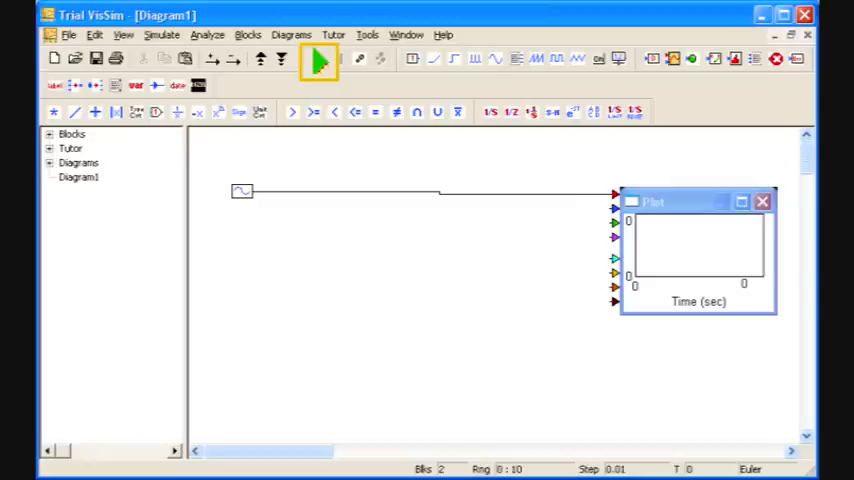
click(318, 59)
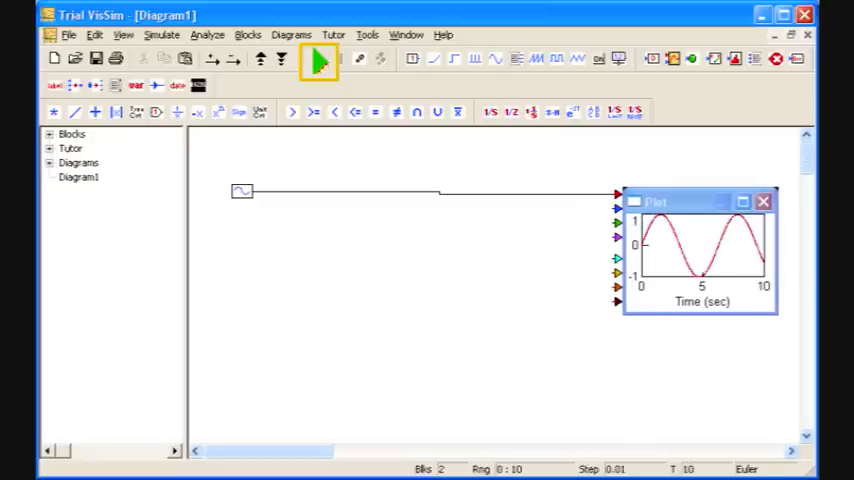
click(318, 58)
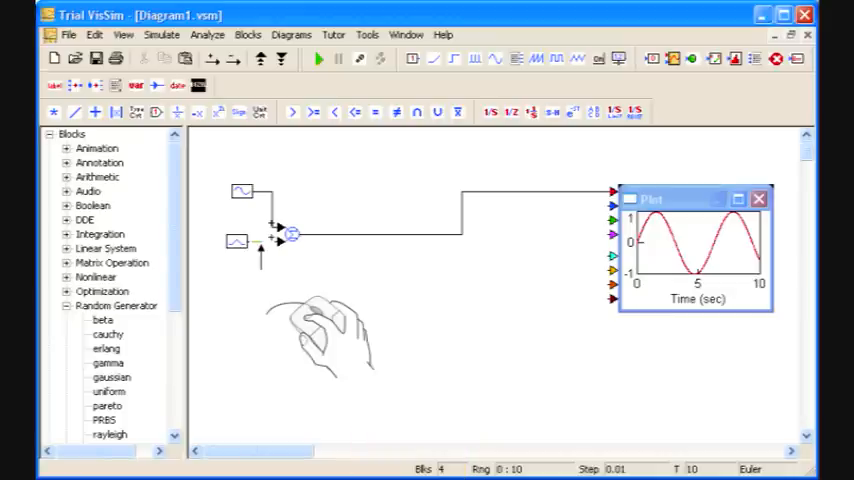
Step: Rerun the simulation to plot the sine with noise added
click(318, 58)
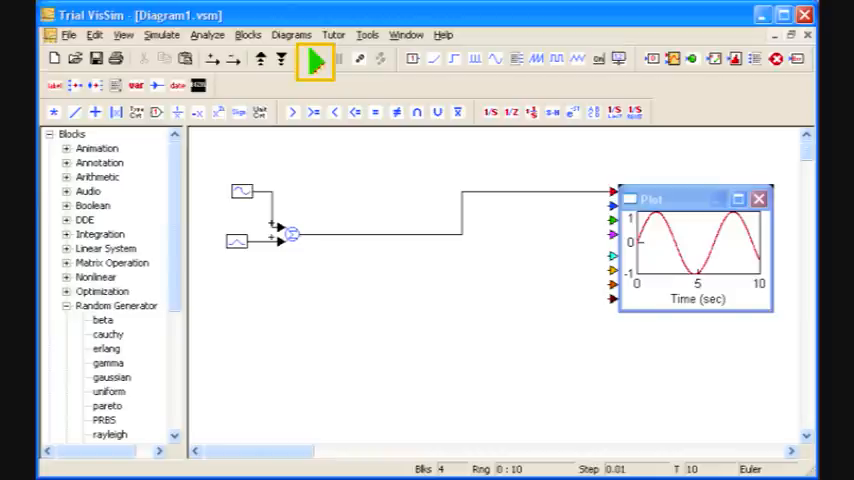
click(316, 58)
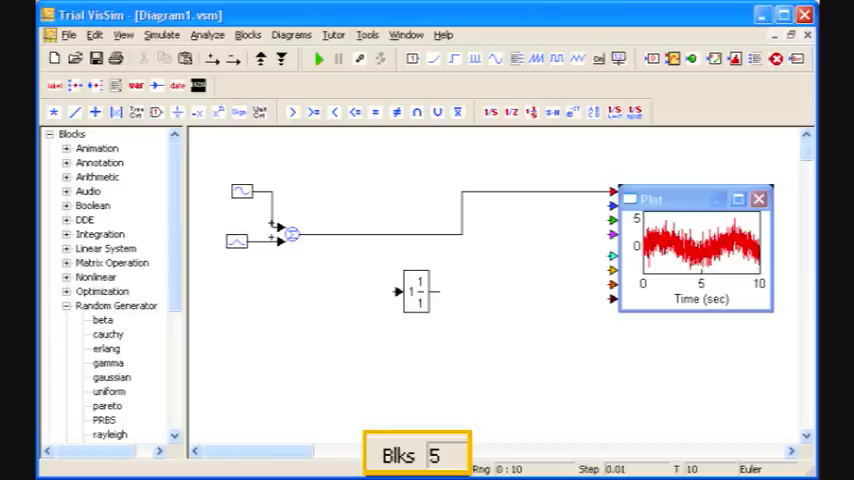
Step: Select the transfer function block and open its Transfer Function Properties
click(417, 291)
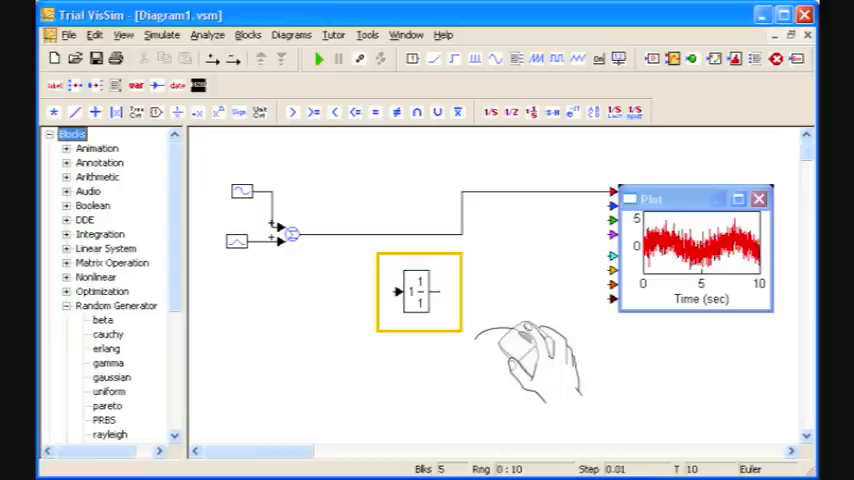
double_click(418, 291)
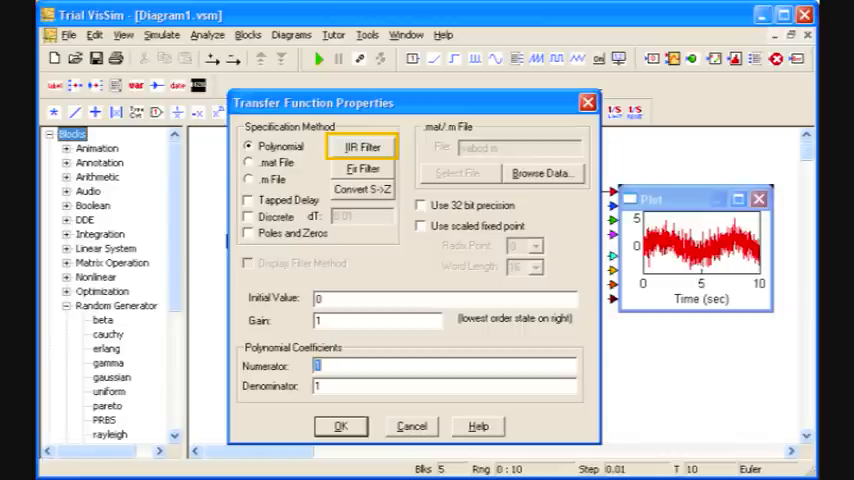
Step: Design a 2nd-order 1 Hz Butterworth low-pass in IIR Filter and apply its coefficients
click(363, 147)
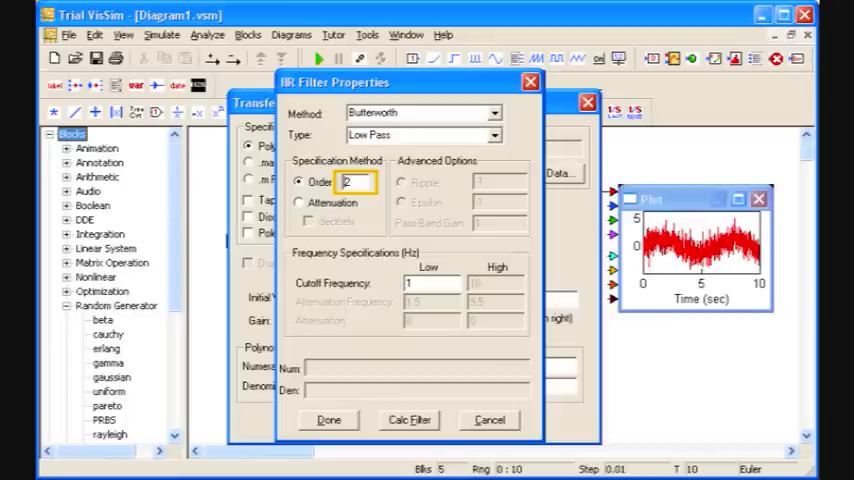
click(409, 419)
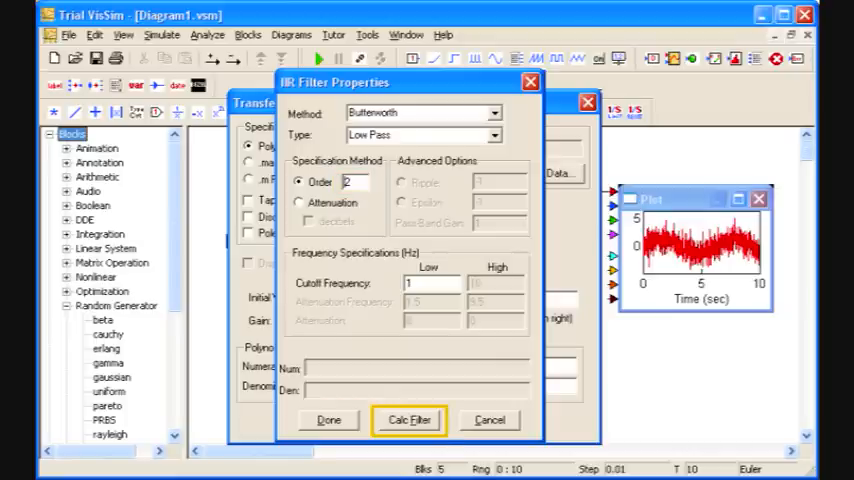
click(408, 419)
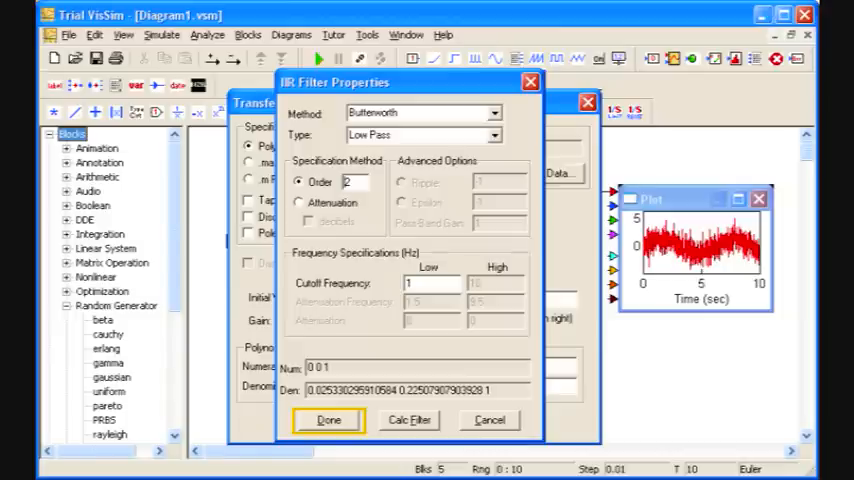
click(329, 419)
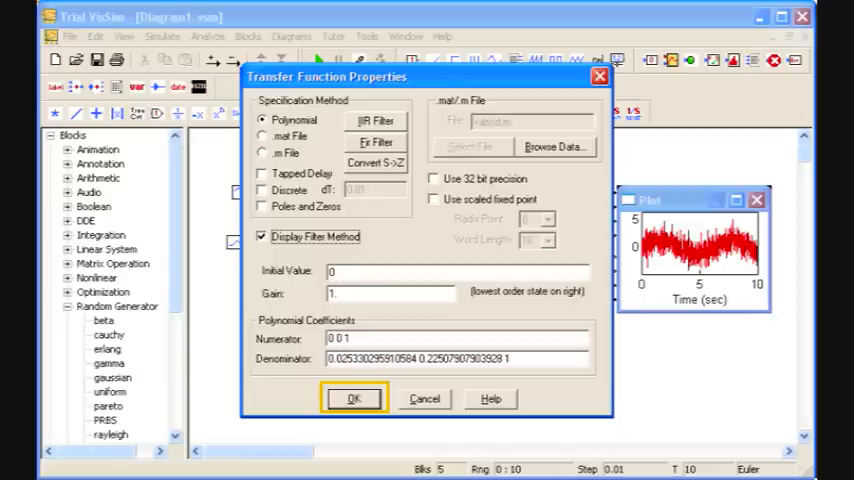
click(353, 398)
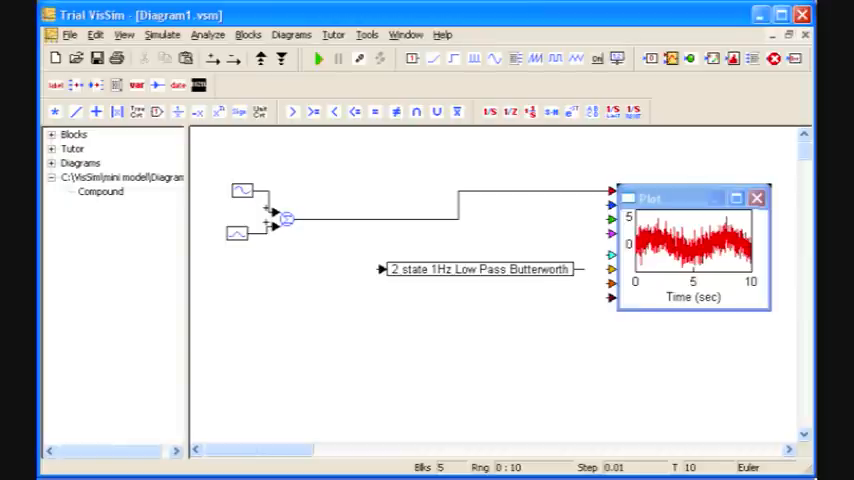
Step: Rerun the simulation to overlay the smoothed filtered trace on the noisy one
click(318, 58)
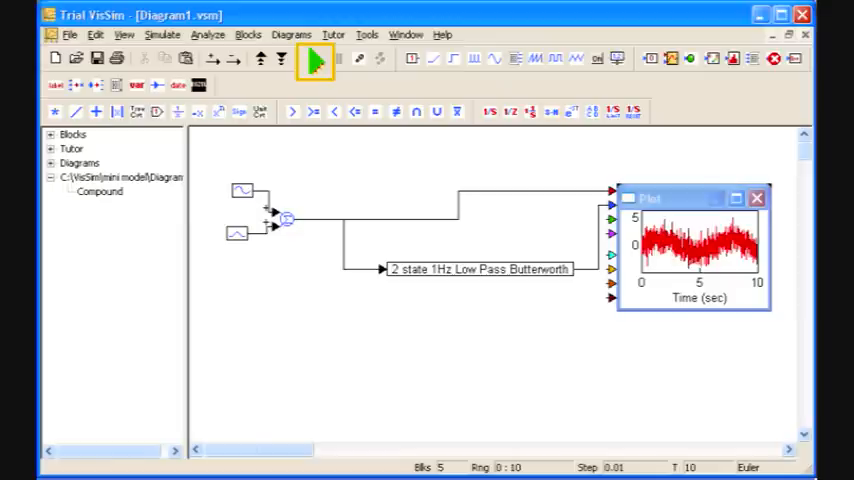
click(317, 58)
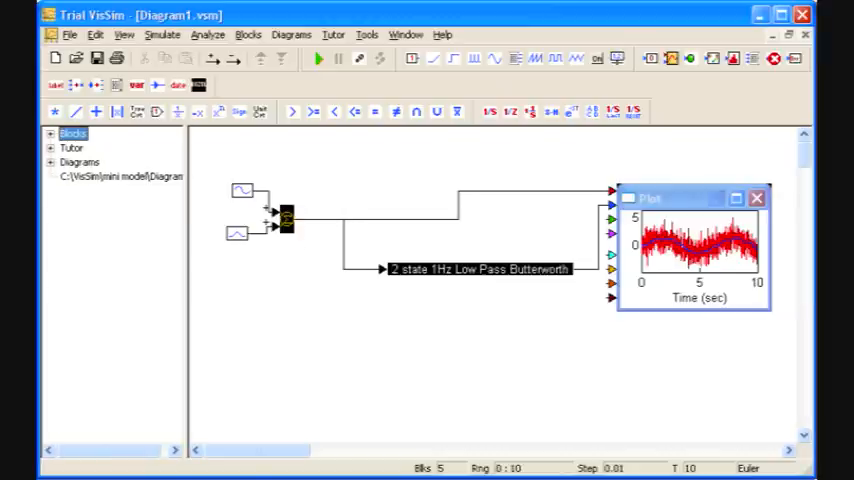
Step: Create a compound block from the selected sum and filter, keeping the name Compound
right_click(480, 268)
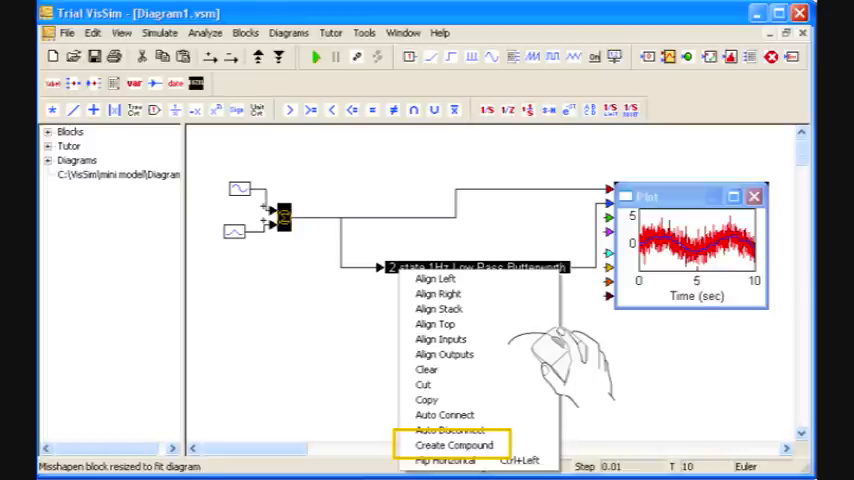
click(454, 444)
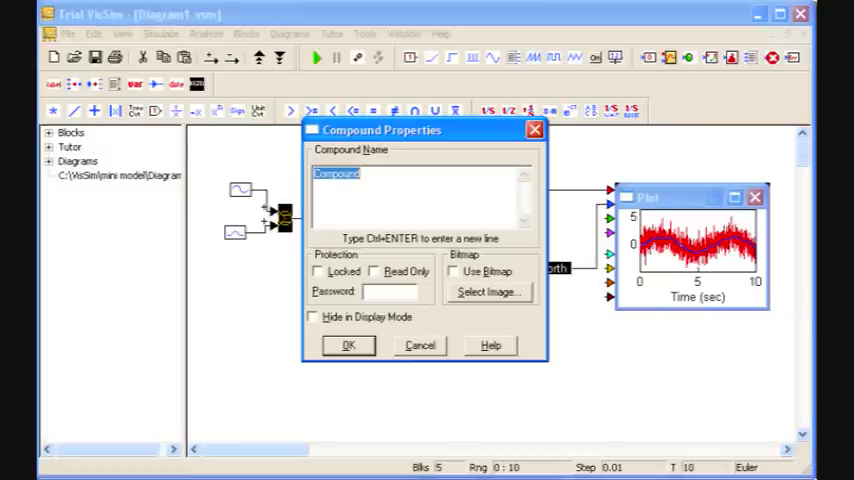
click(348, 345)
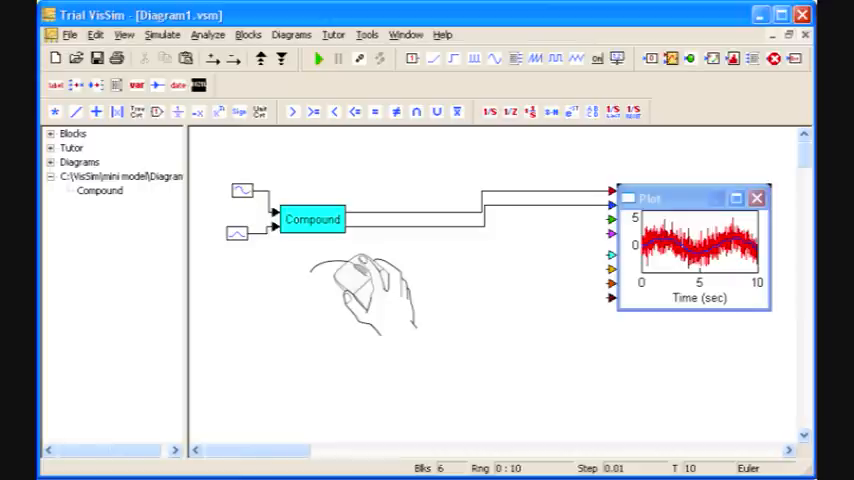
double_click(313, 219)
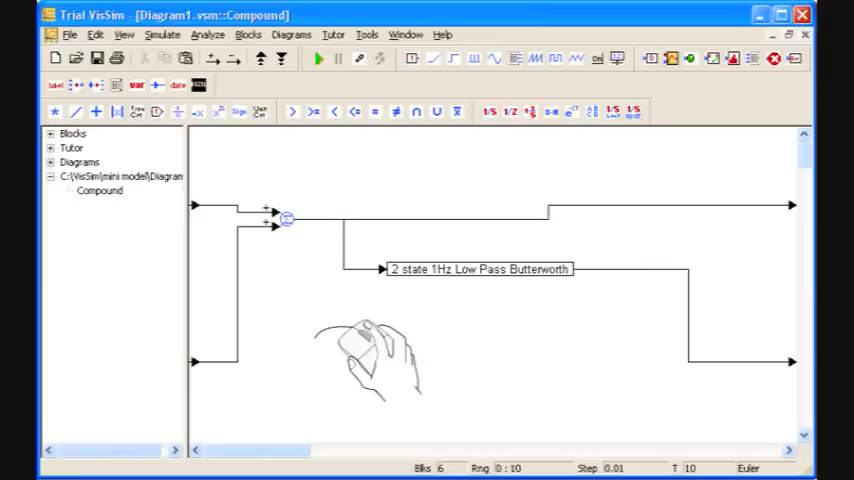
click(318, 58)
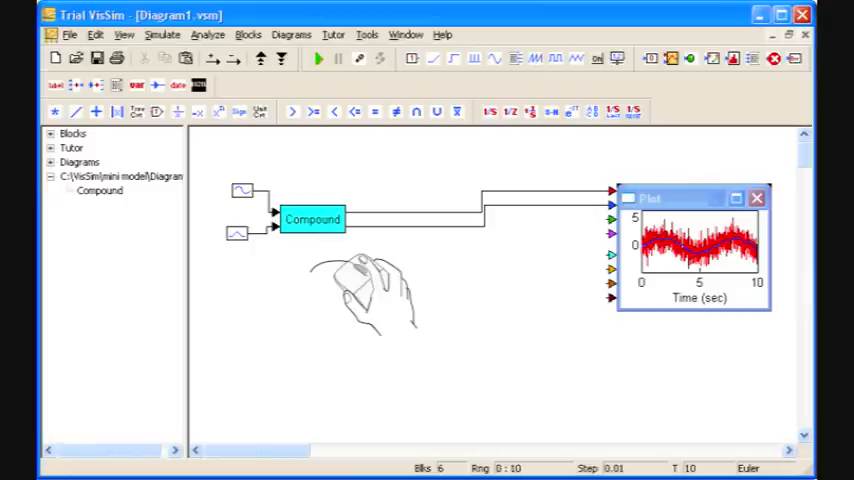
double_click(313, 218)
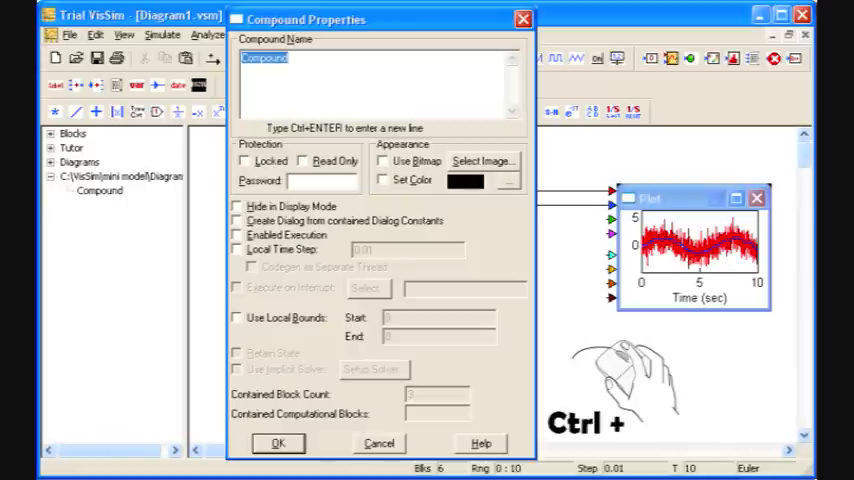
click(278, 443)
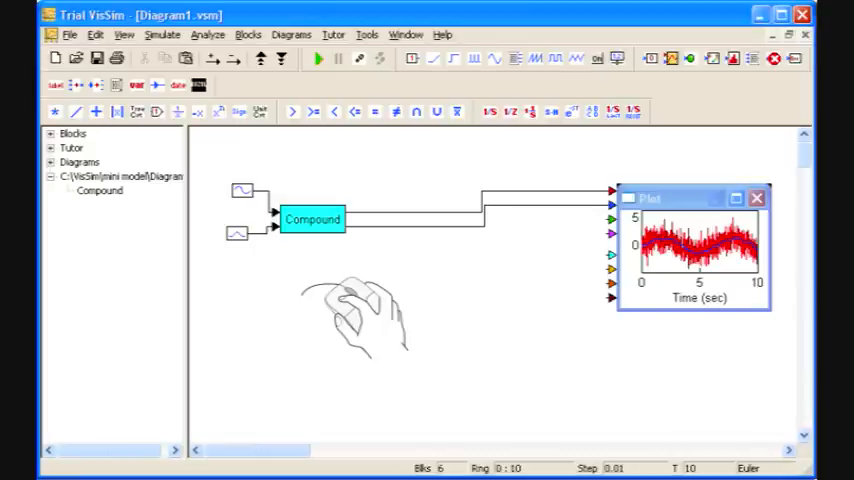
Step: Open the compound and switch the filter to a Chebyshev design, recalculating coefficients
double_click(313, 219)
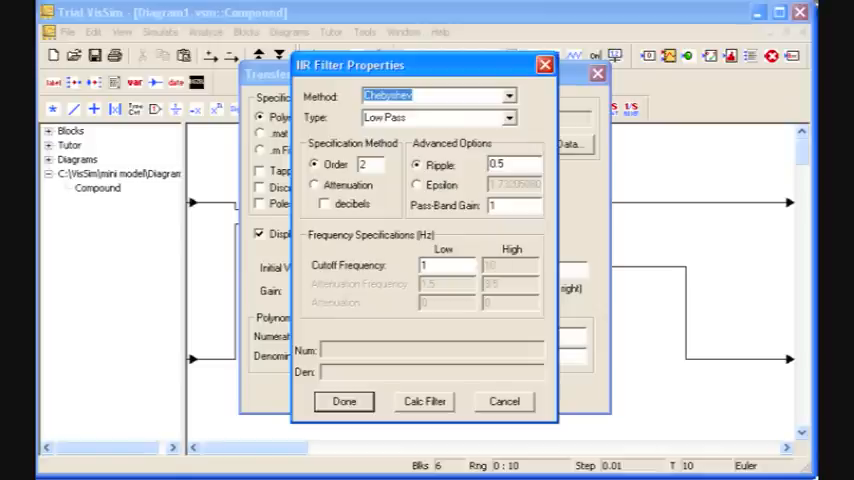
click(423, 401)
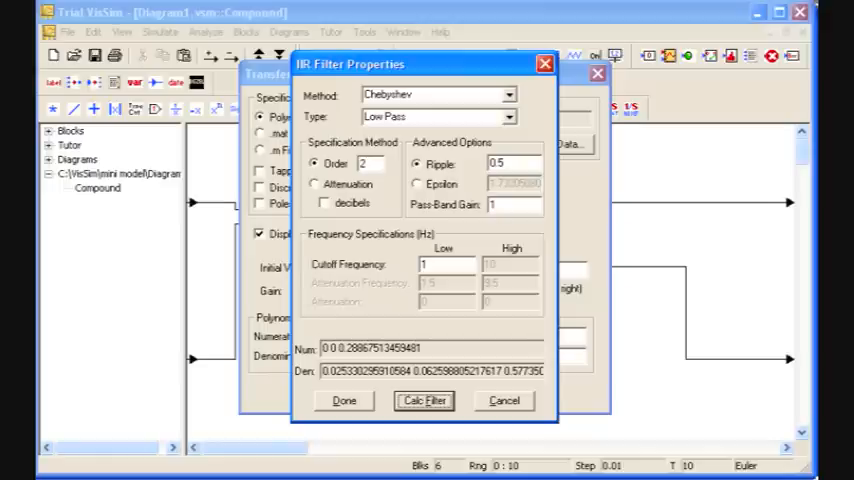
click(343, 400)
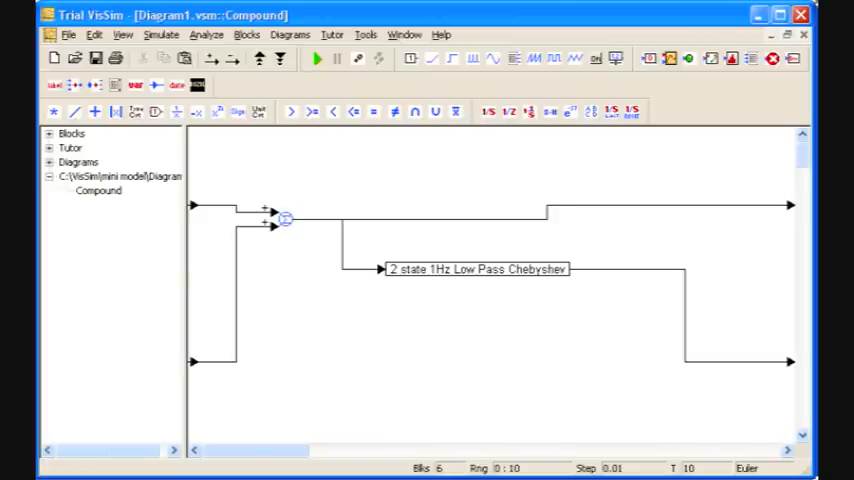